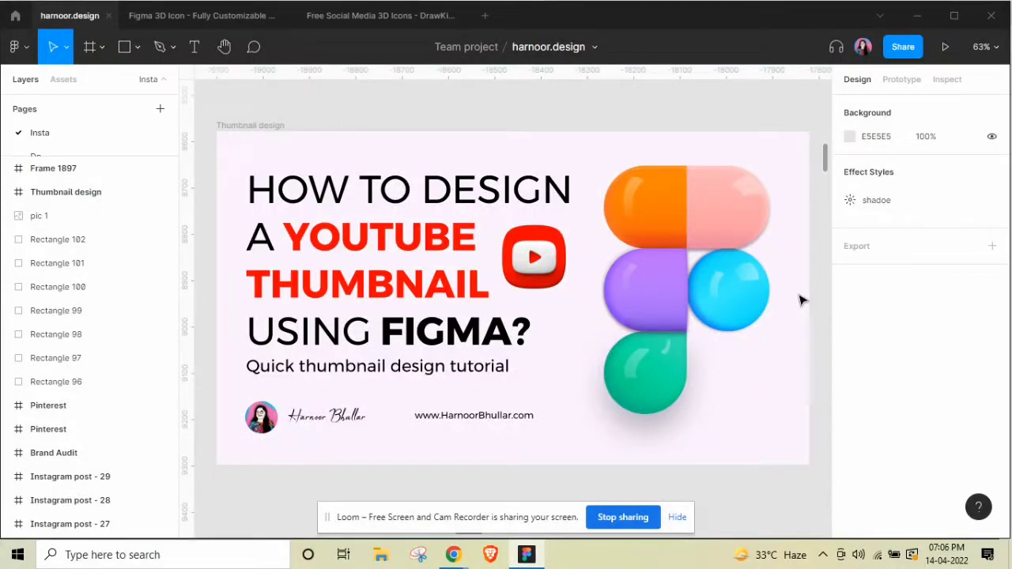
mouse_move(819, 286)
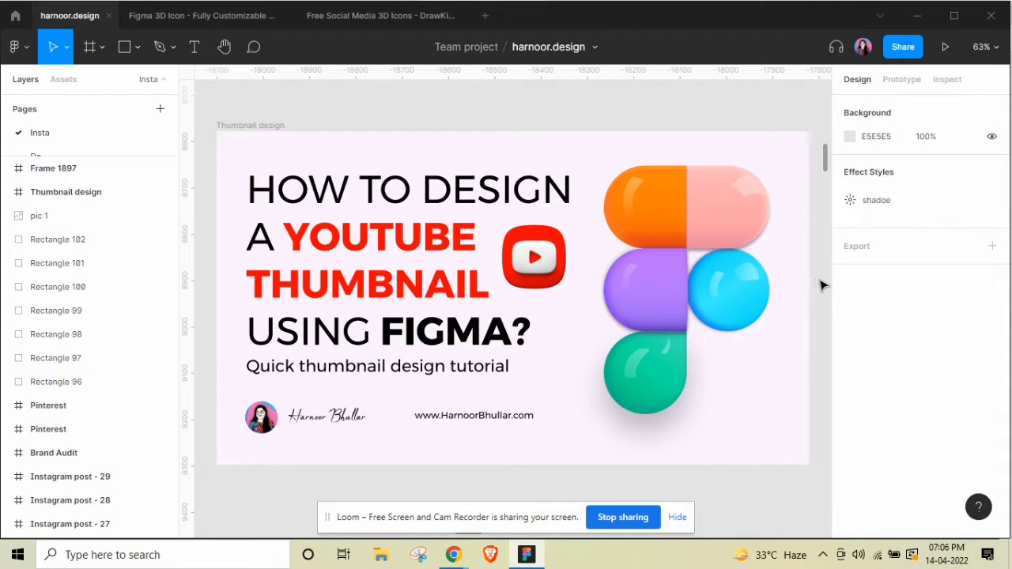
mouse_move(443, 91)
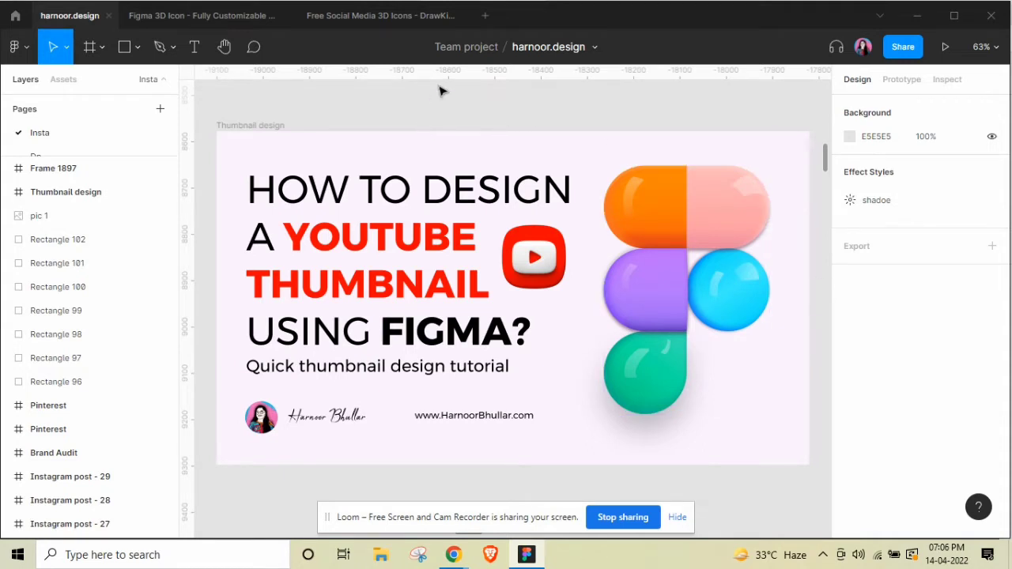
mouse_move(521, 153)
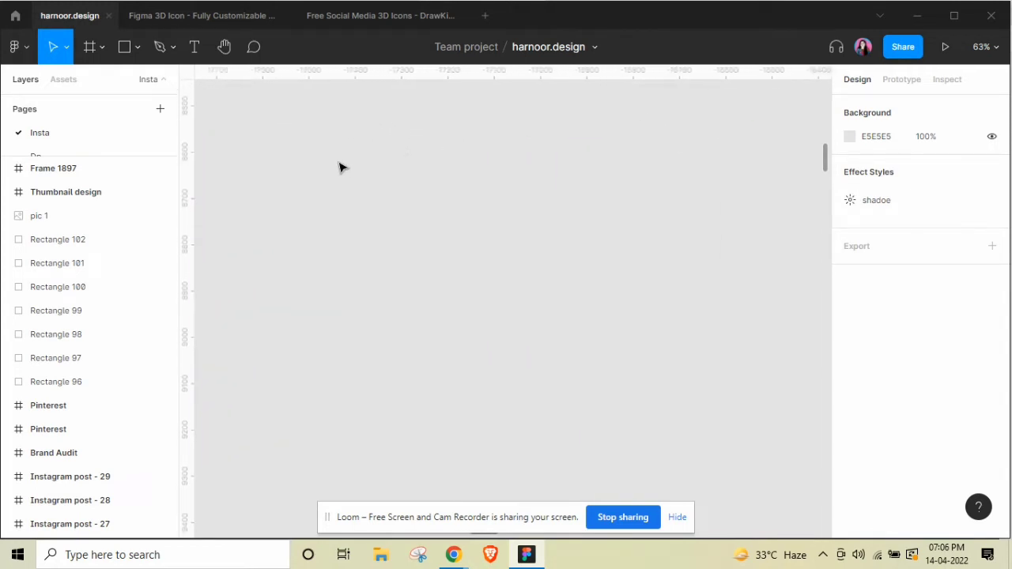
- Create a 1280×720 frame and name it 'Thumbnail for Youtube'
click(89, 47)
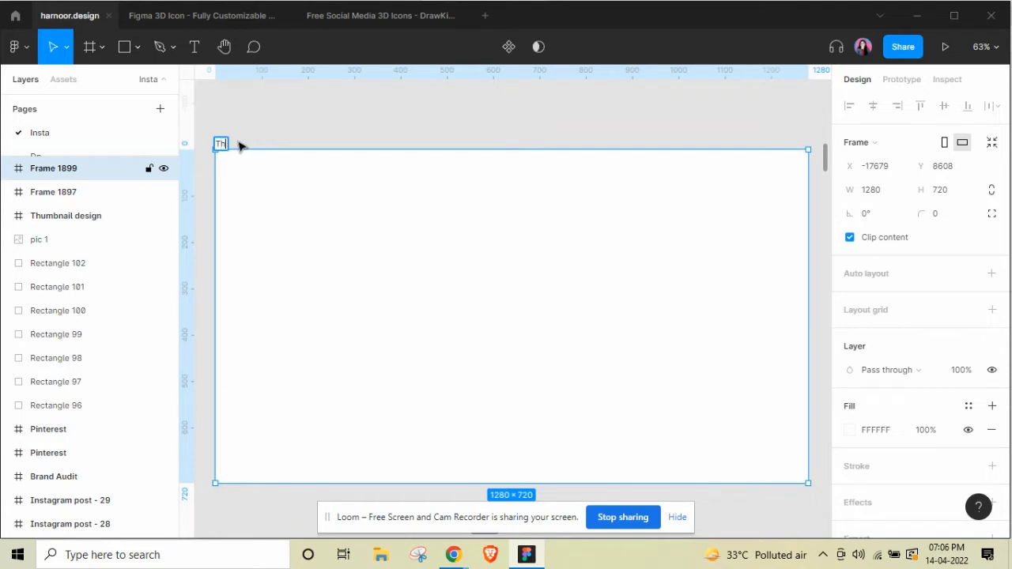
text(Thumbnail for Youtube)
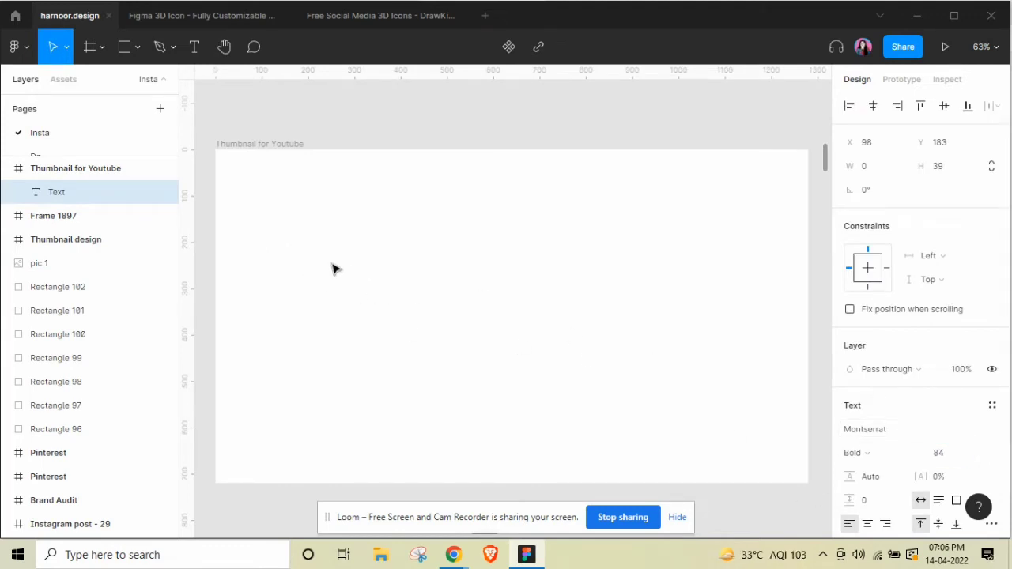
- Type the headline 'How to design a youtube thumbnail using figma?' into a text box in the frame
click(75, 167)
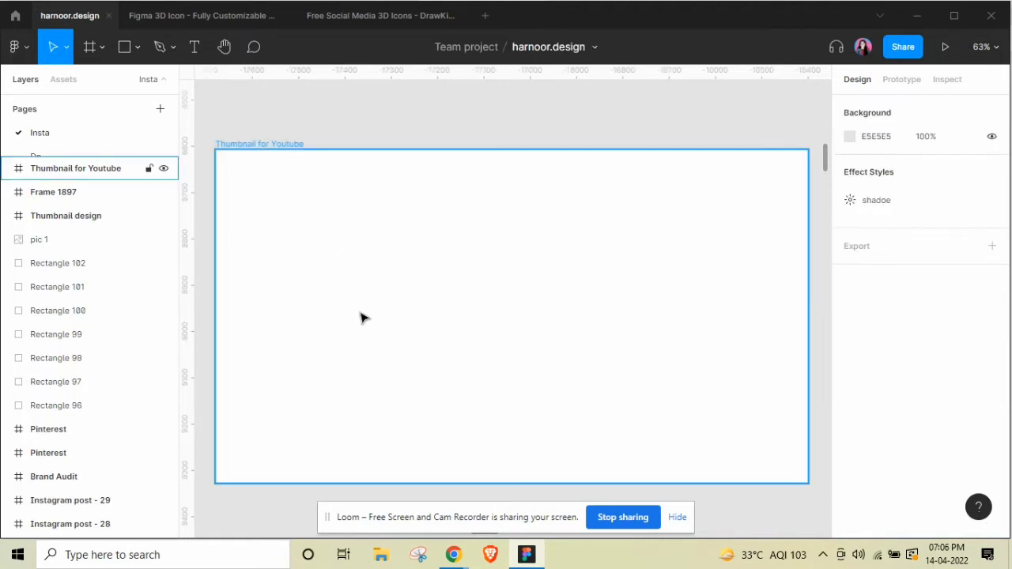
click(194, 47)
text(How)
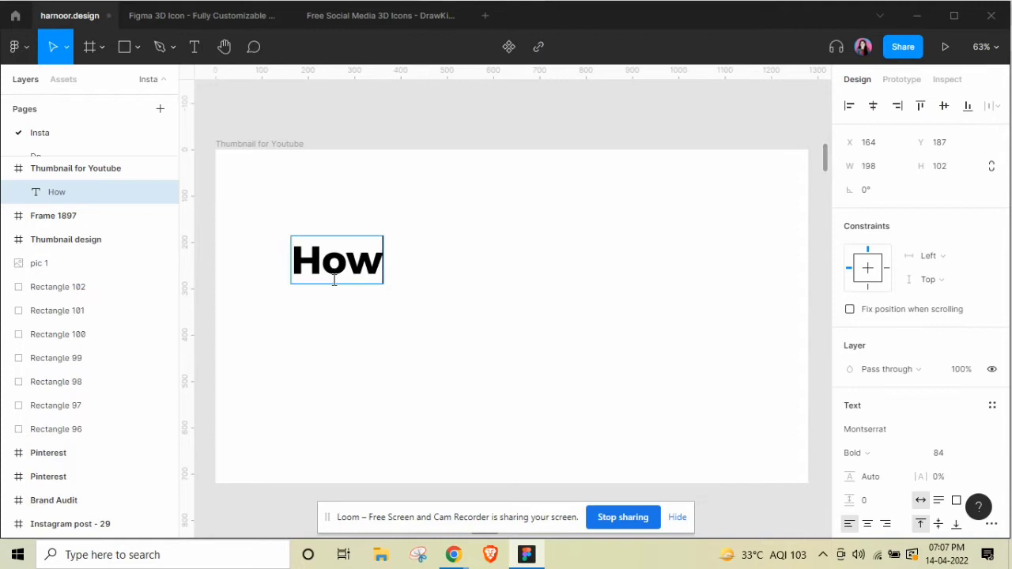
text(to design a yo)
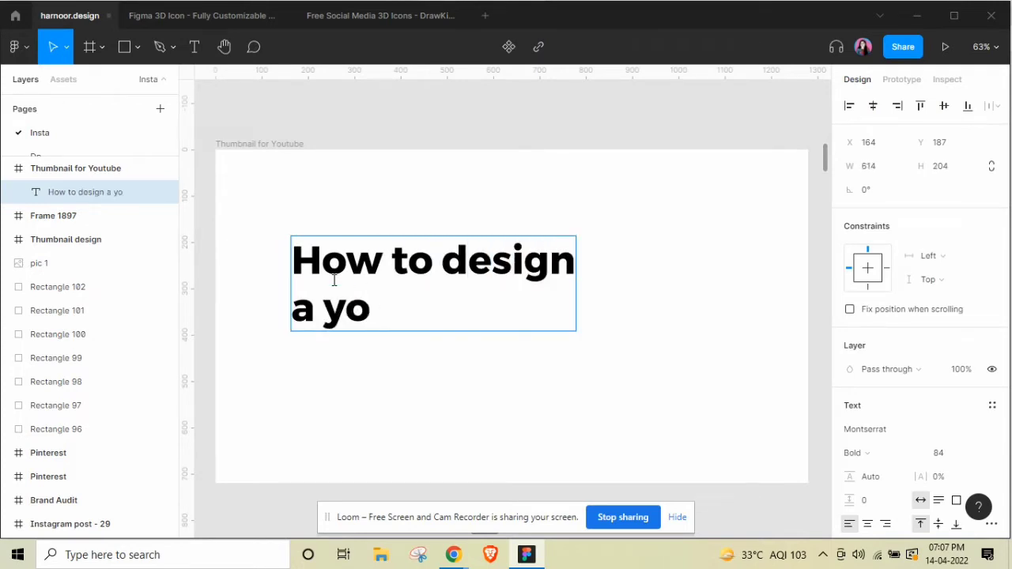
text(utube thumbnail usin)
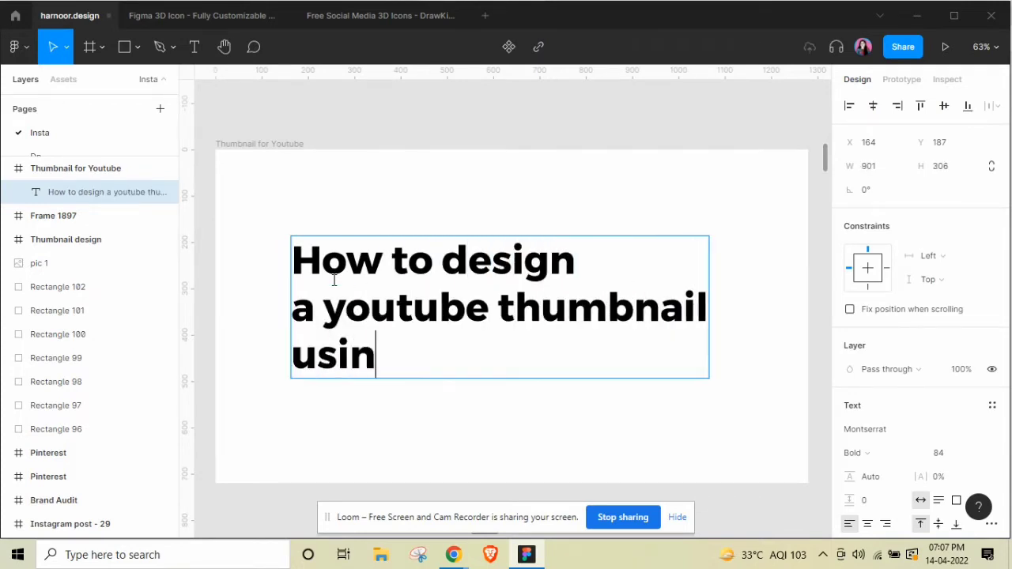
text(g figma?)
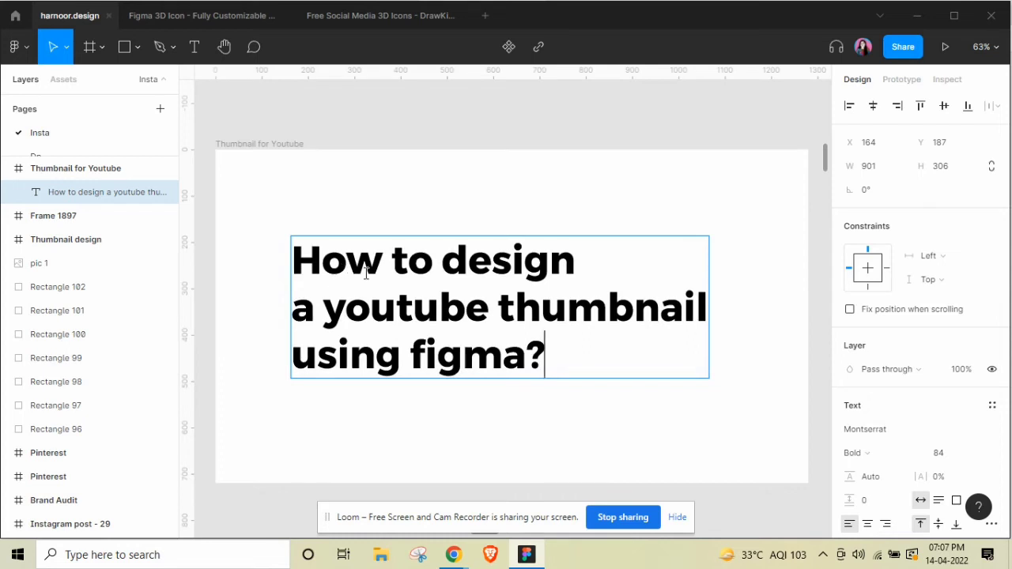
key(ctrl+a)
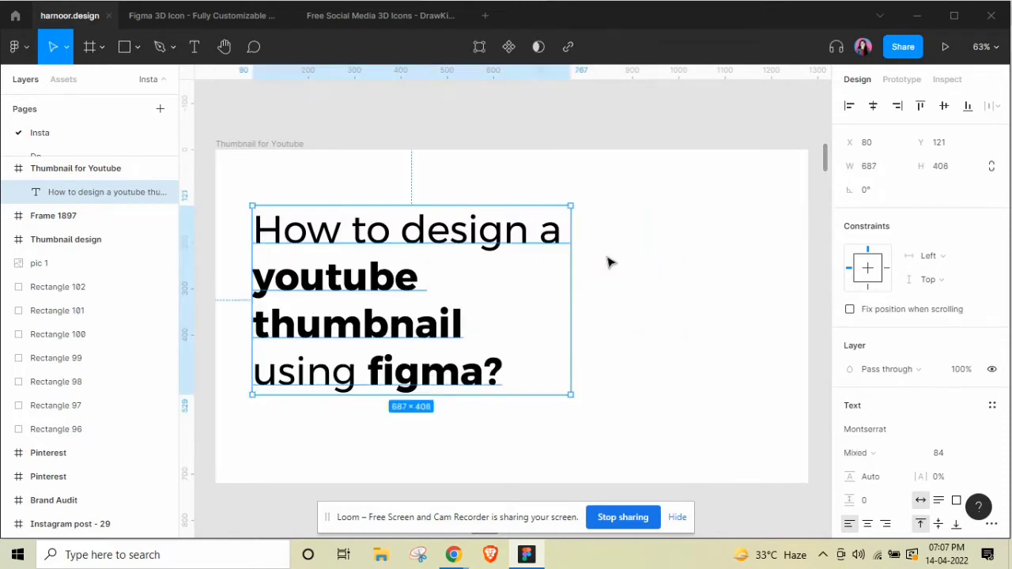
- Move the title higher in the frame and set the subtitle text to size 36
drag(411, 300, 411, 250)
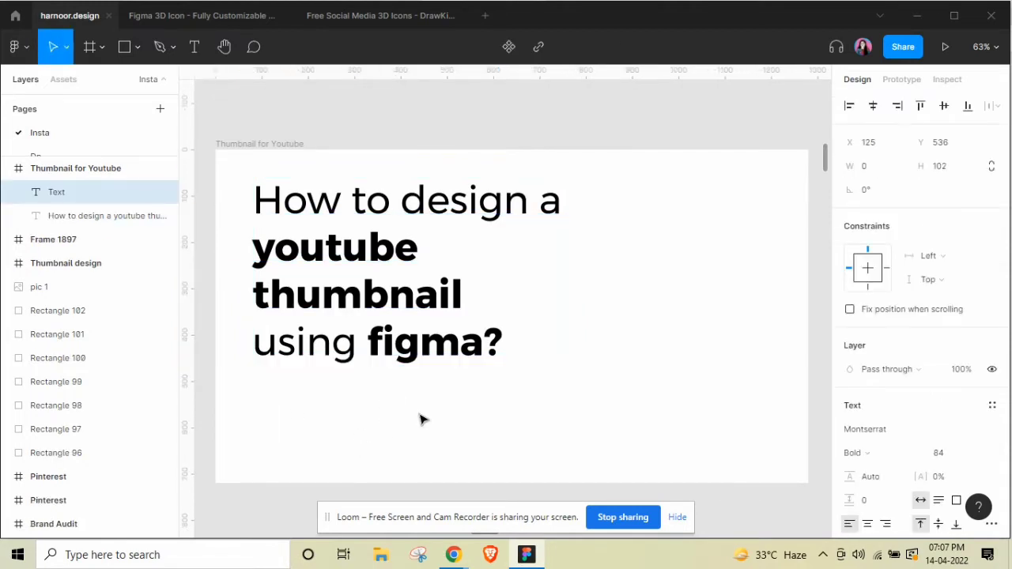
click(938, 453)
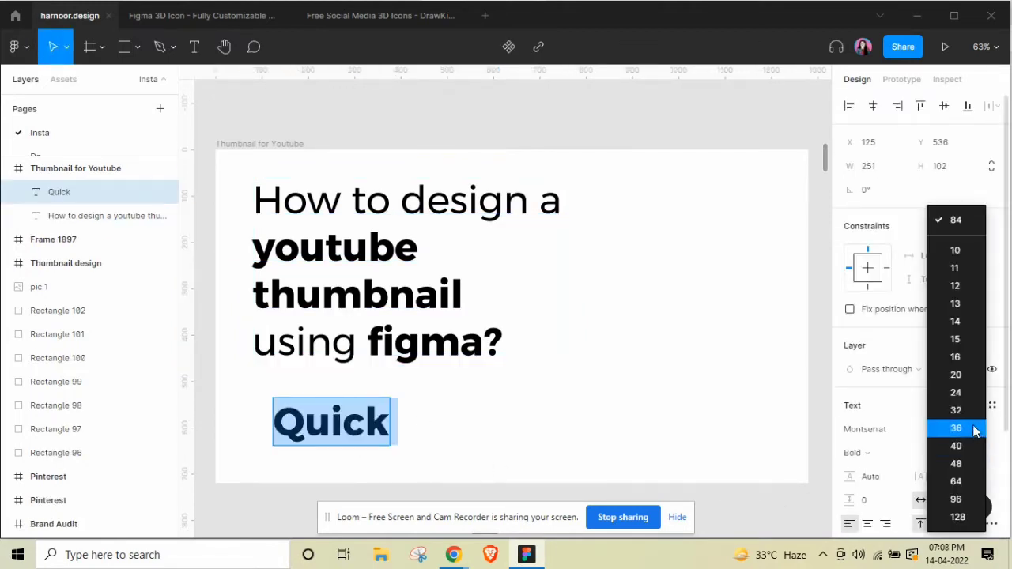
click(955, 428)
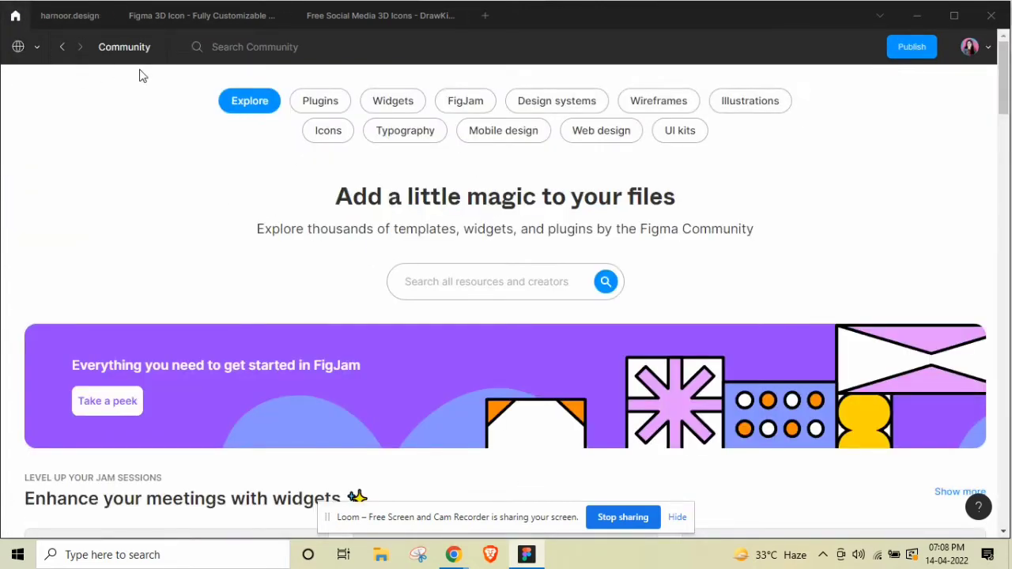
- Search Figma Community for 'figma 3d icon' files
click(36, 47)
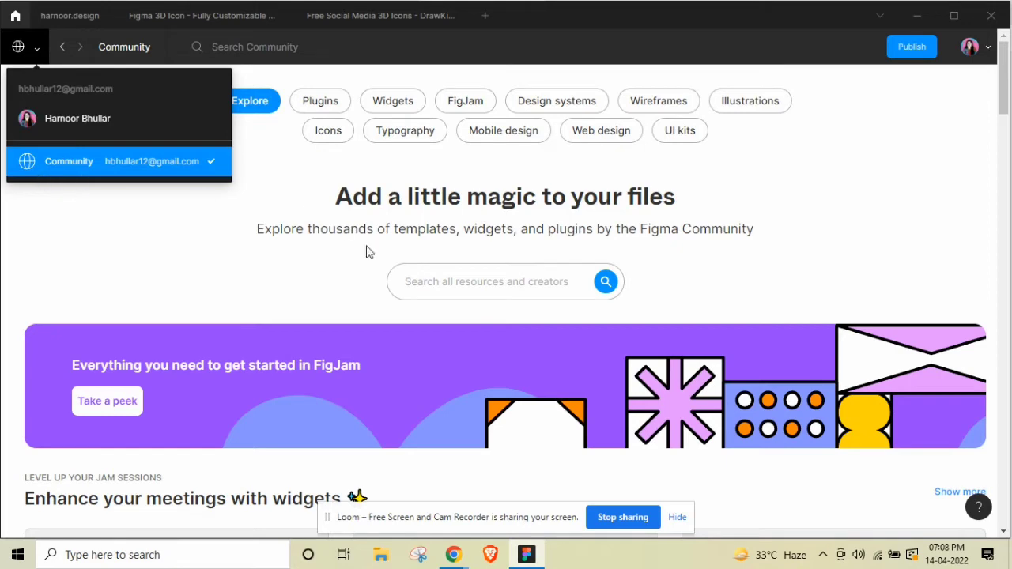
text(figma 3d icon)
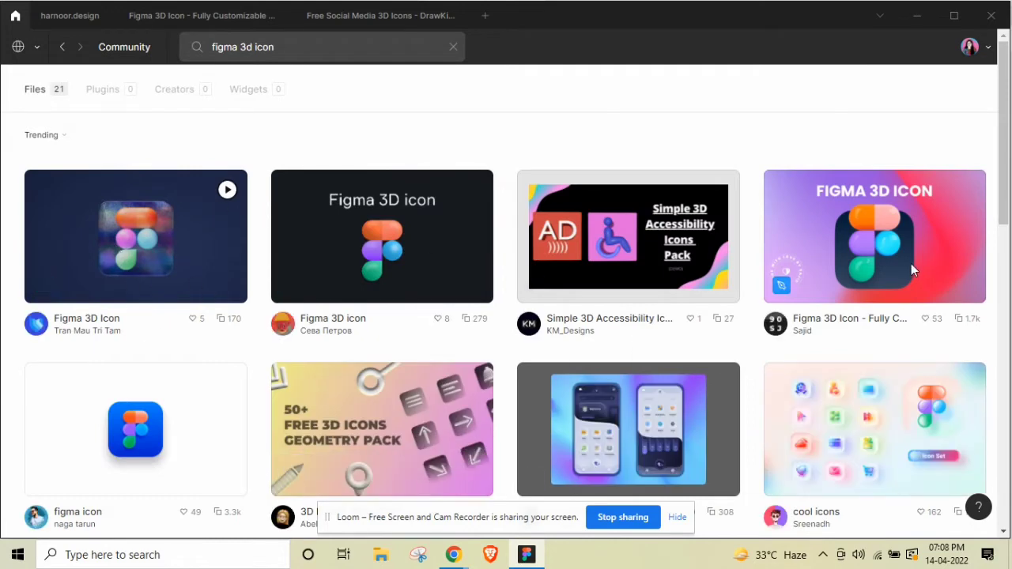
mouse_move(884, 232)
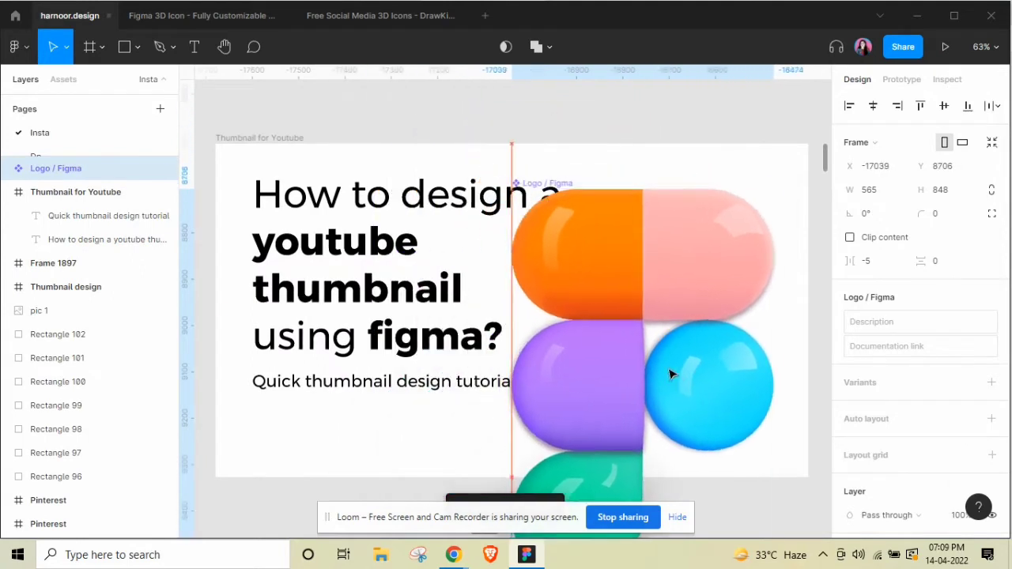
- Scale the pasted 3D Figma logo down to fit the thumbnail
click(75, 191)
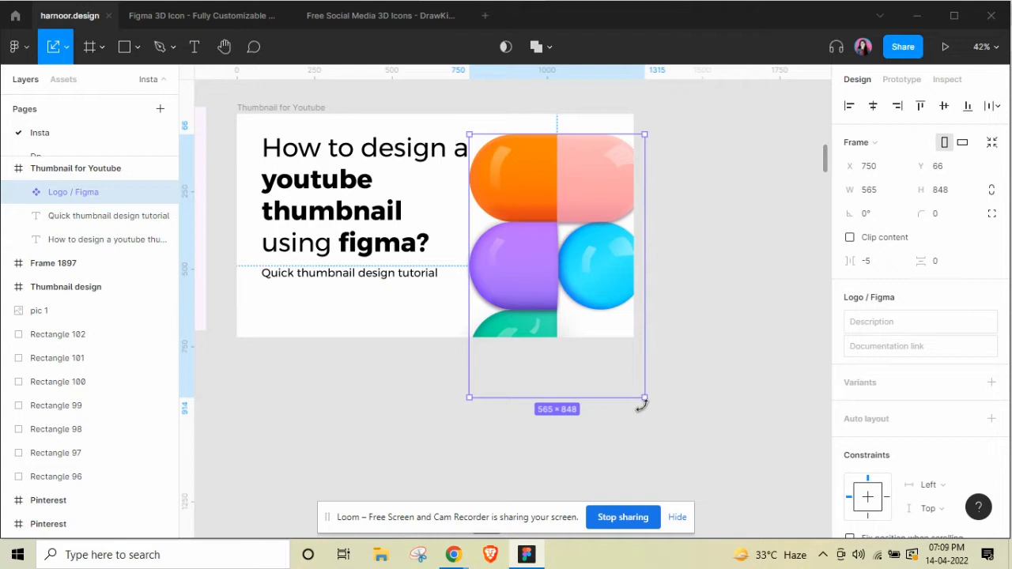
drag(644, 402, 588, 314)
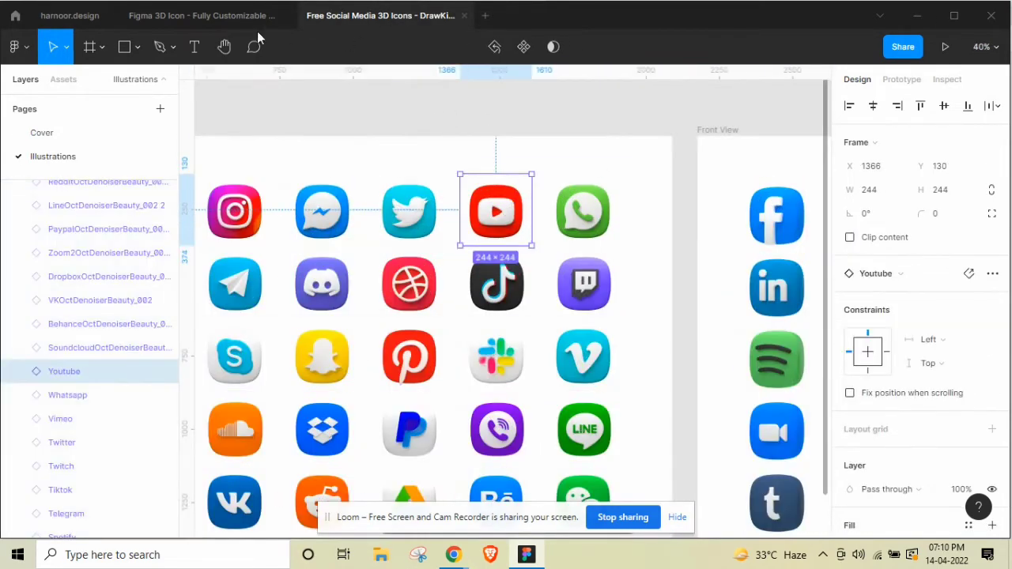
- Place the 3D YouTube icon beside the headline and recolour 'youtube thumbnail' red
click(70, 15)
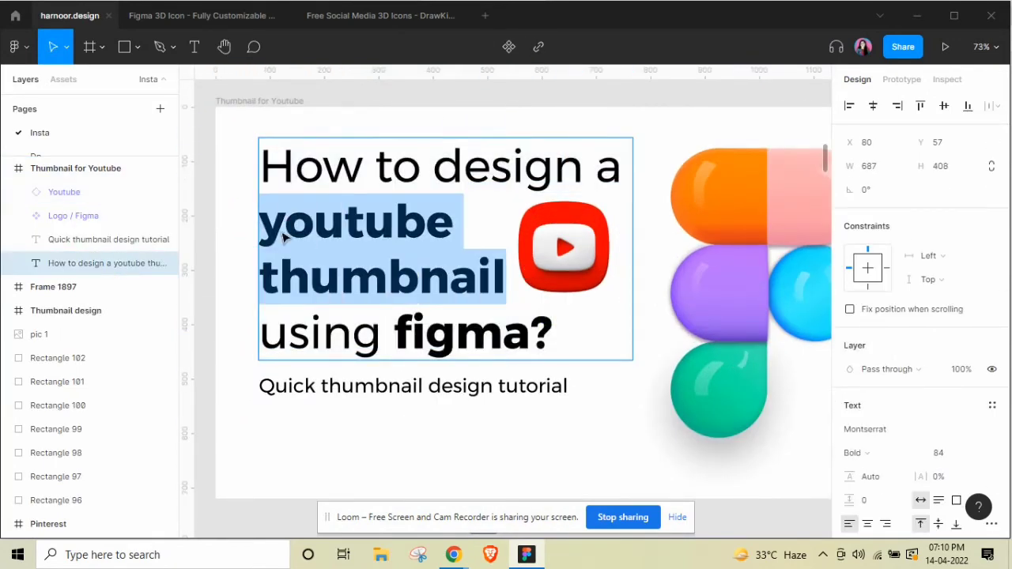
click(850, 403)
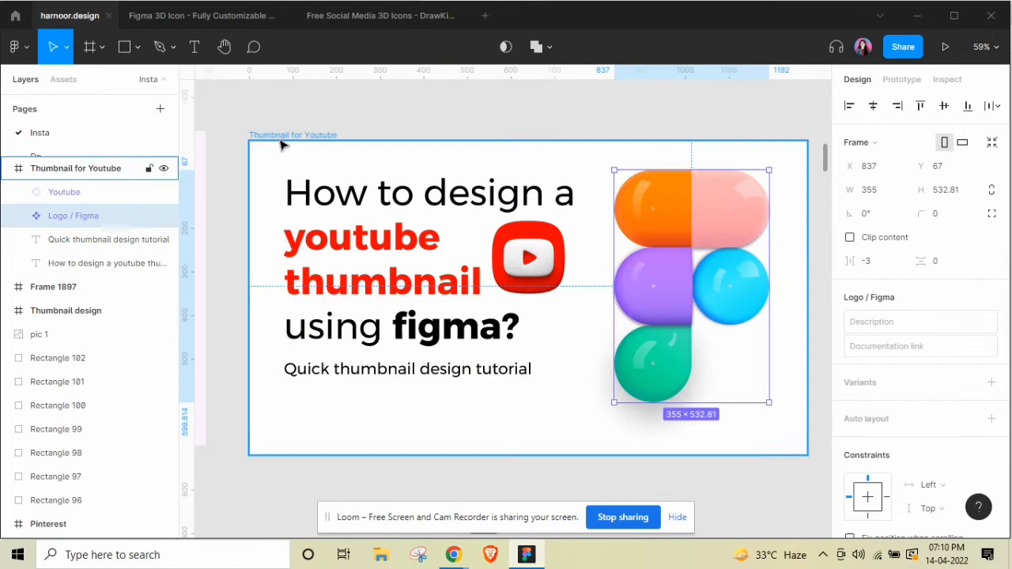
click(848, 272)
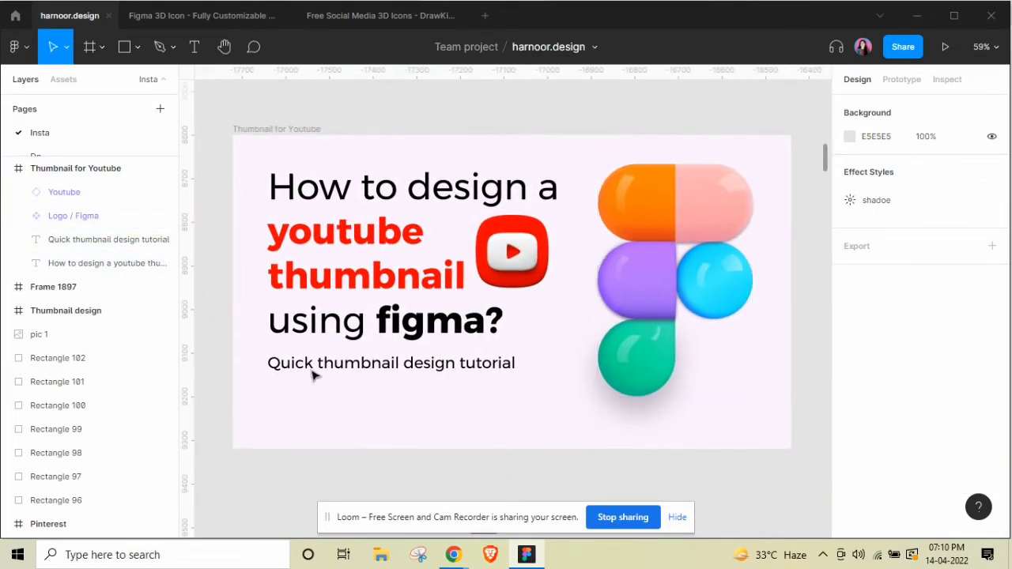
- Add the name text near the bottom at a smaller font size, and start a 'Brand' text line
click(123, 47)
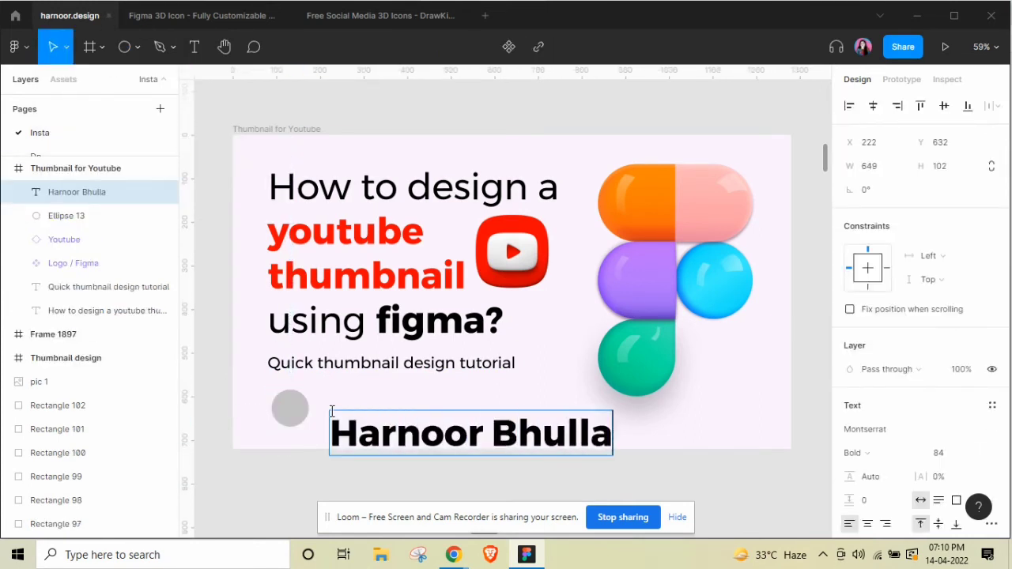
click(938, 453)
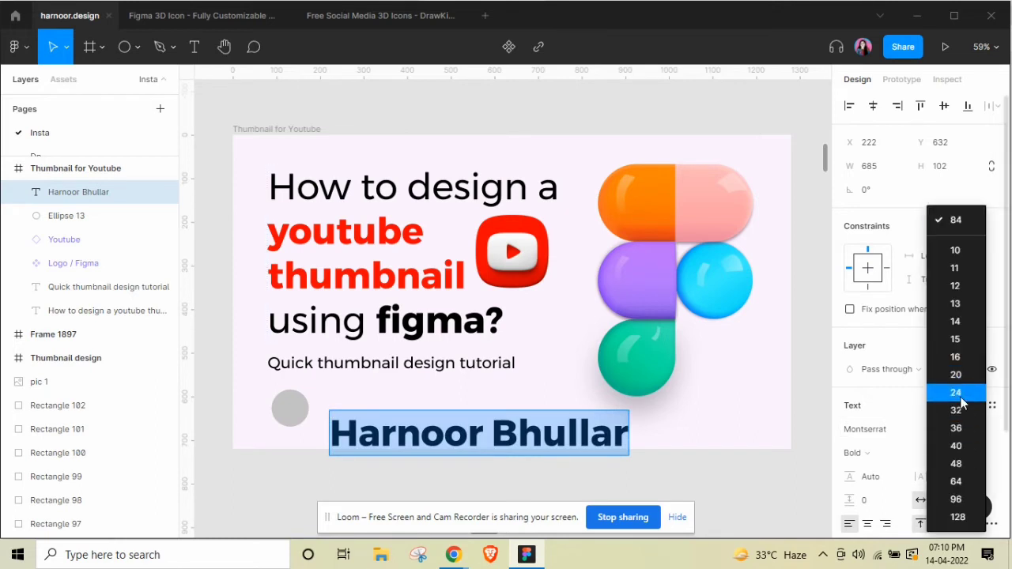
click(955, 410)
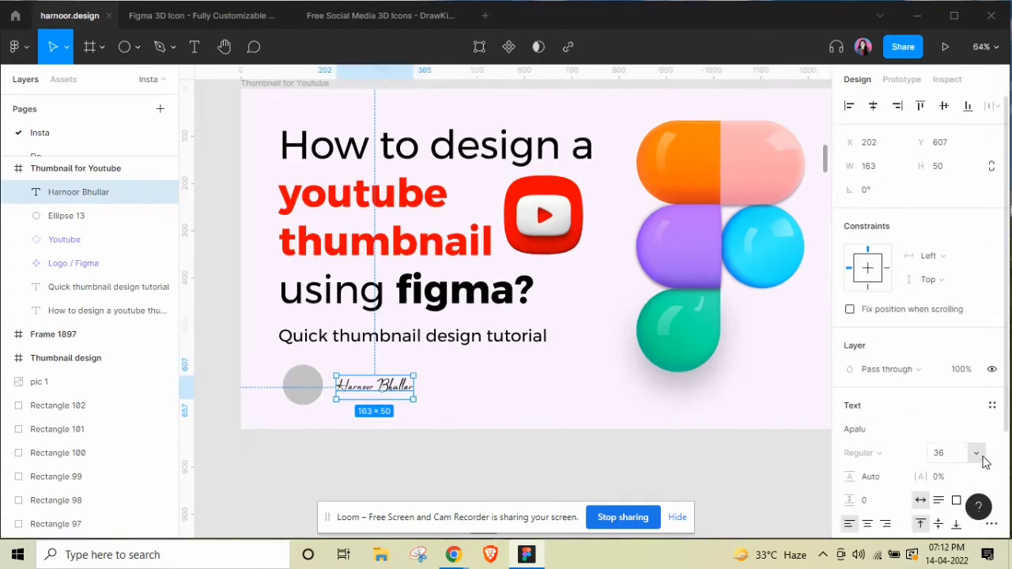
click(453, 453)
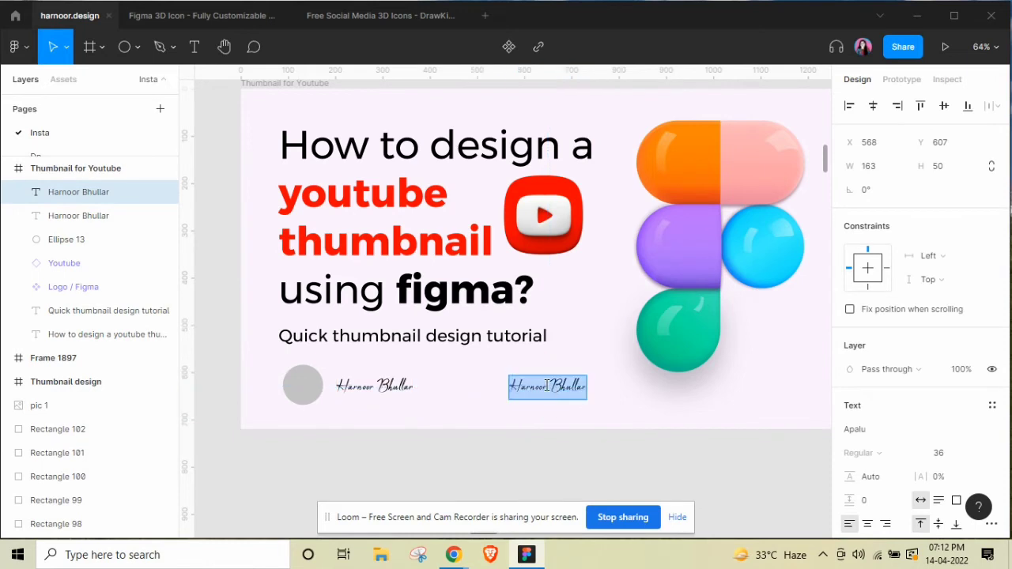
text(Brand)
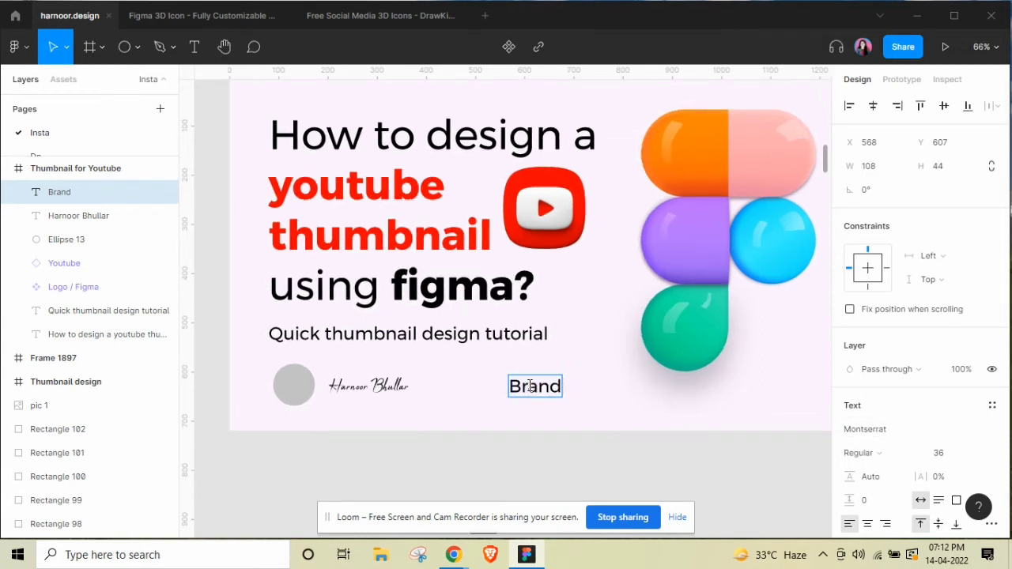
- Finish the 'Brand Identity & UI/UX designer' line and adjust the subtitle and 3D Figma logo
text(Identity & Ui)
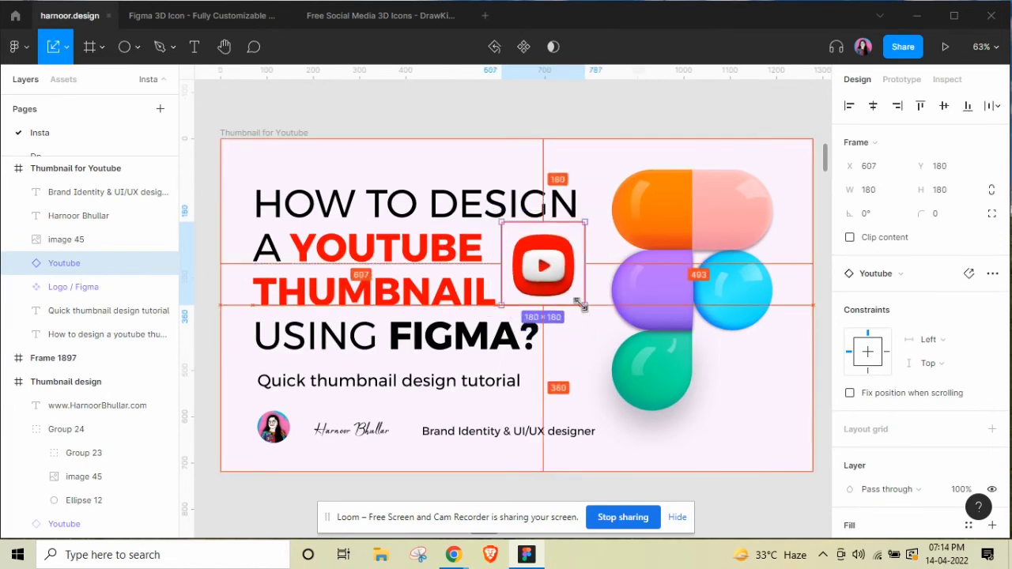
click(387, 381)
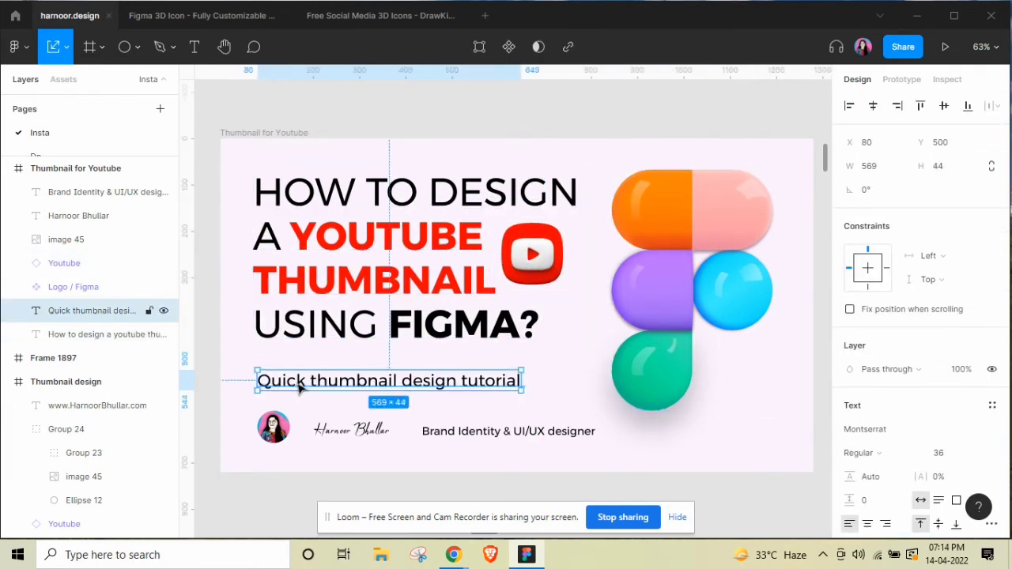
click(509, 425)
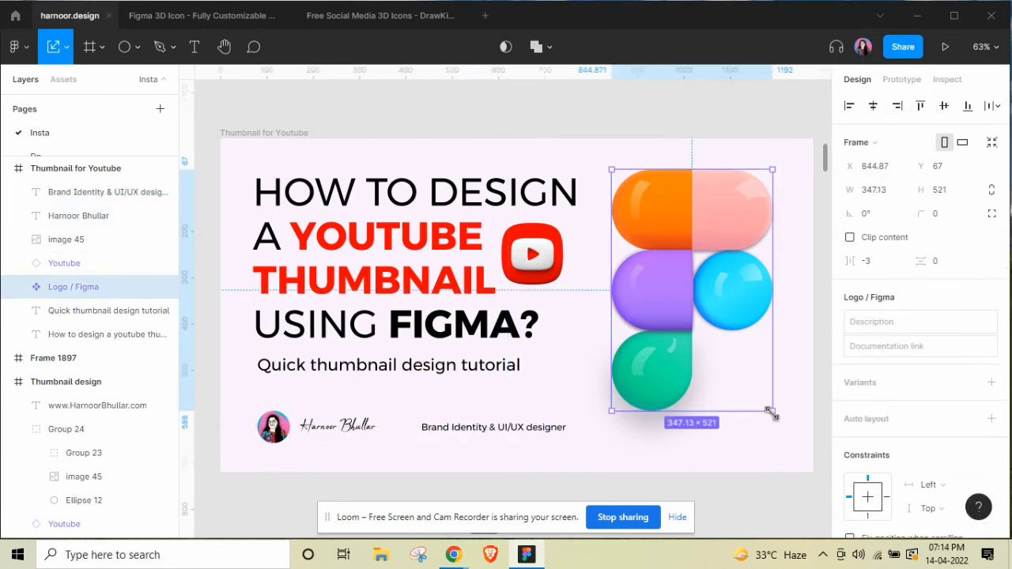
click(76, 167)
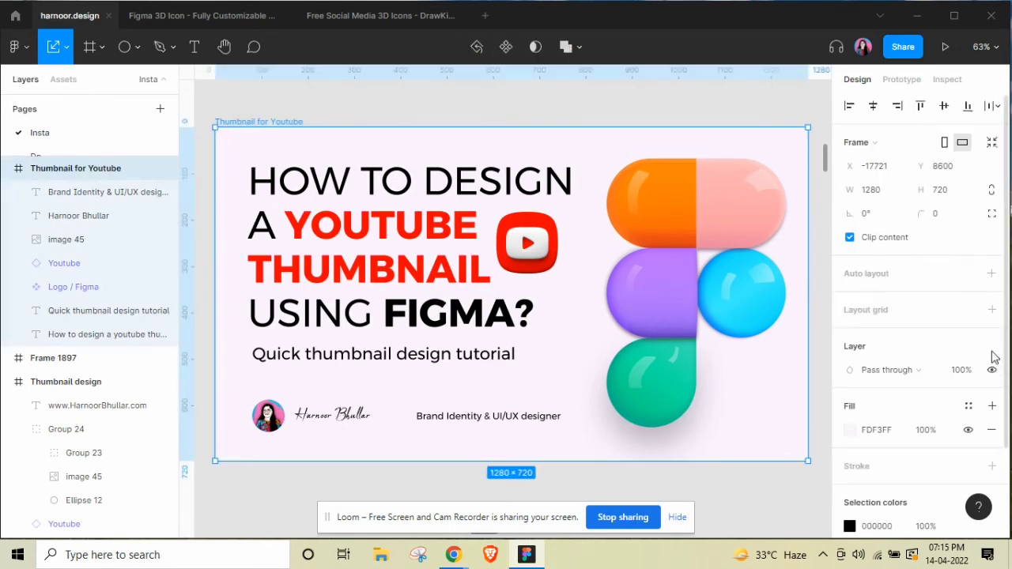
- Set the frame's export scale to 2x and export it as PNG
scroll(down, 3)
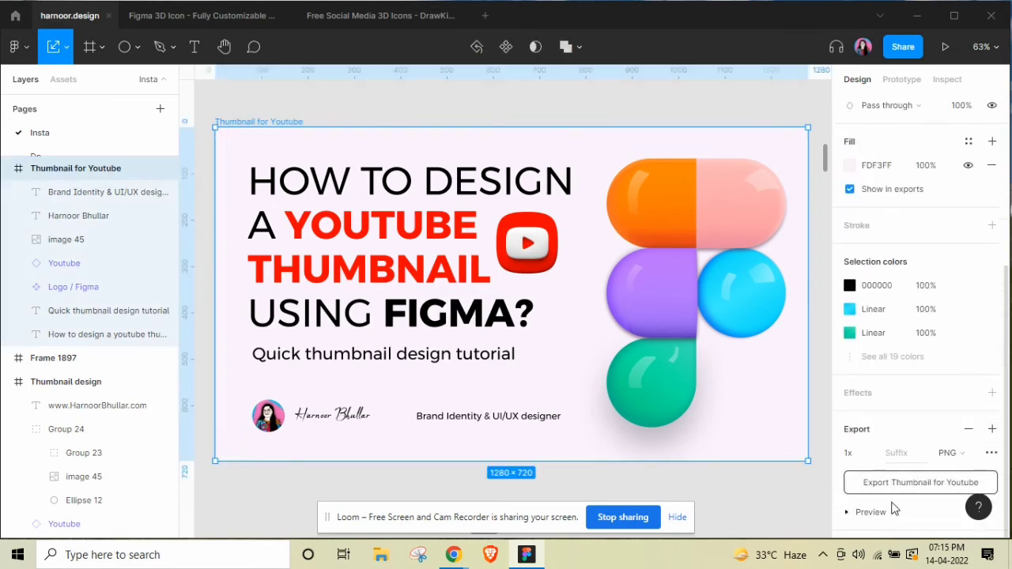
click(847, 453)
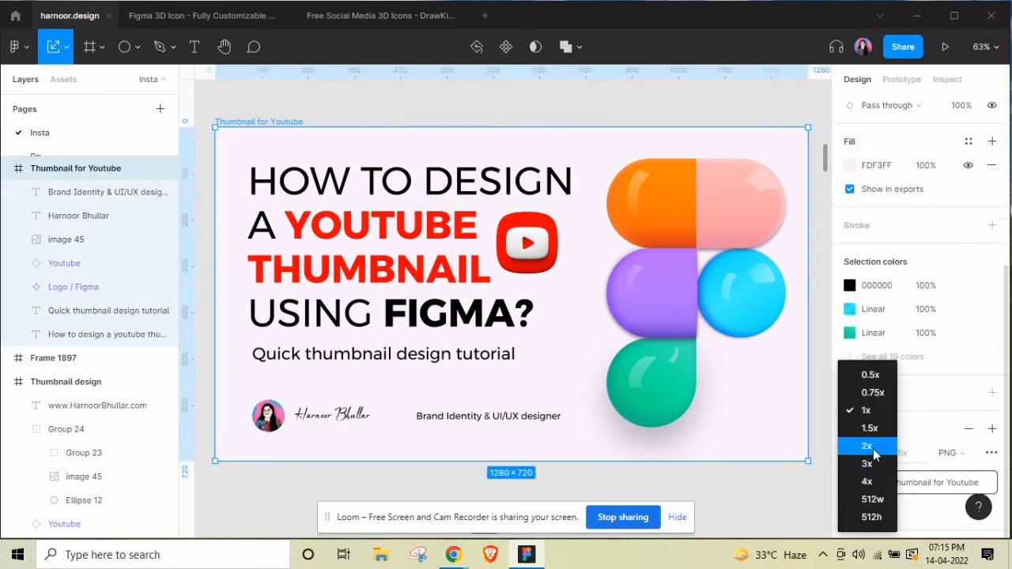
click(867, 445)
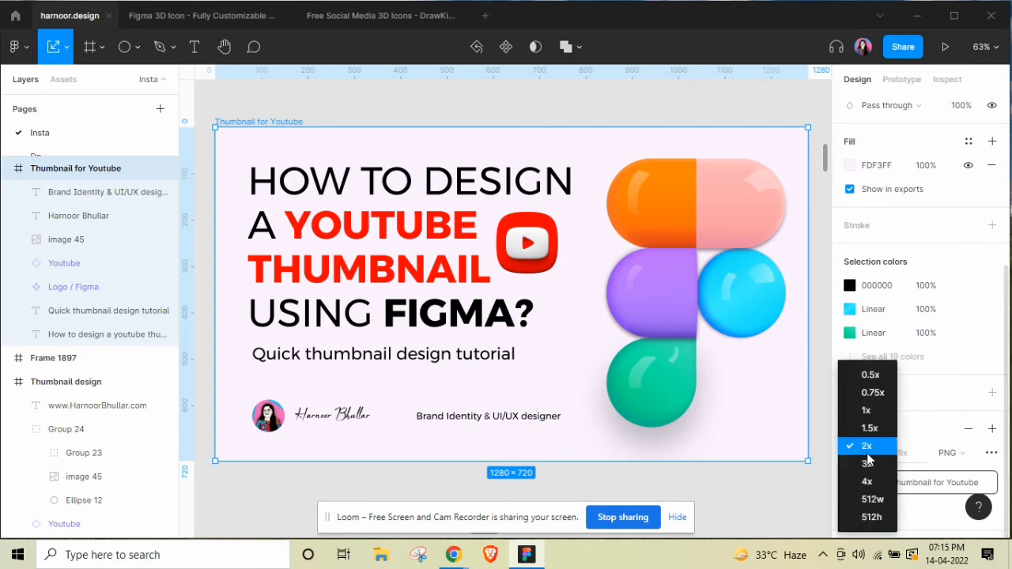
click(919, 482)
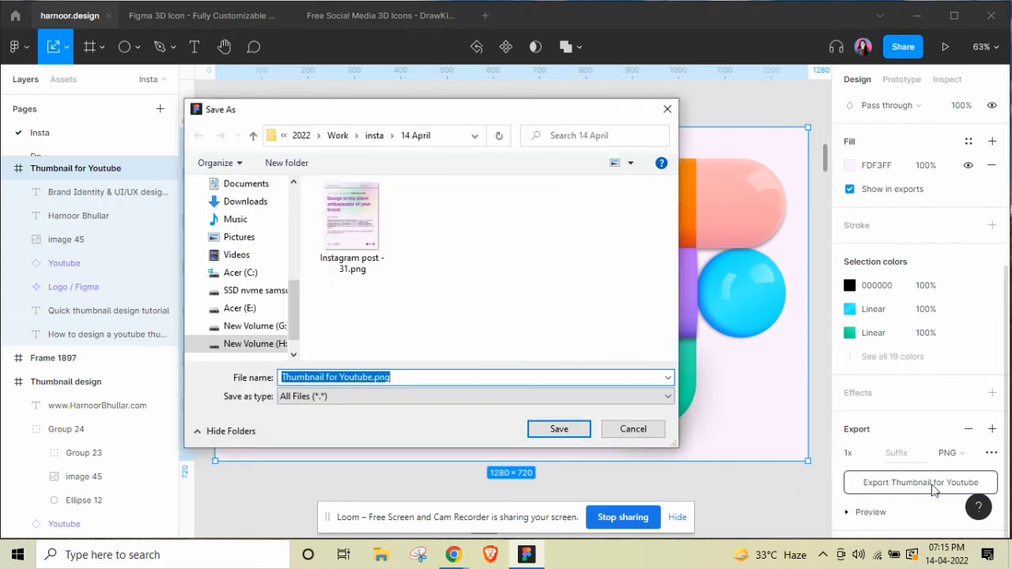
- Save the PNG into the Work > youtube folder under a new 'Youtube t…' file name
click(338, 135)
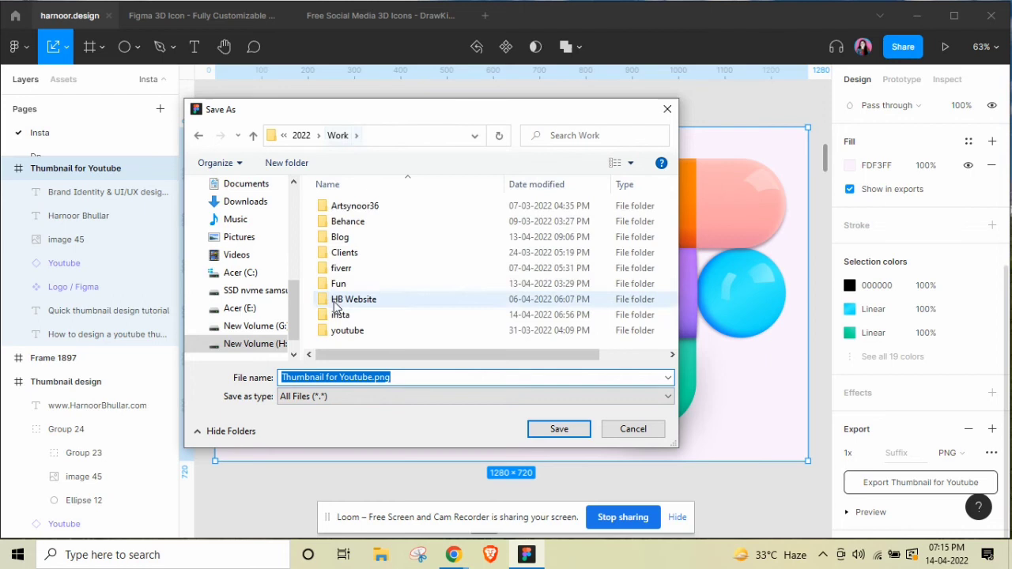
click(558, 428)
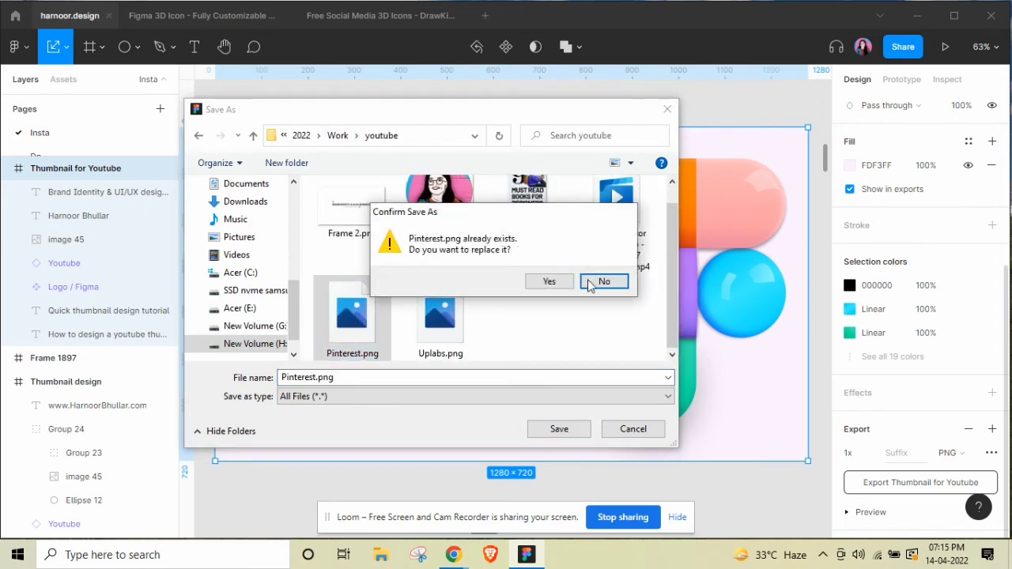
click(604, 281)
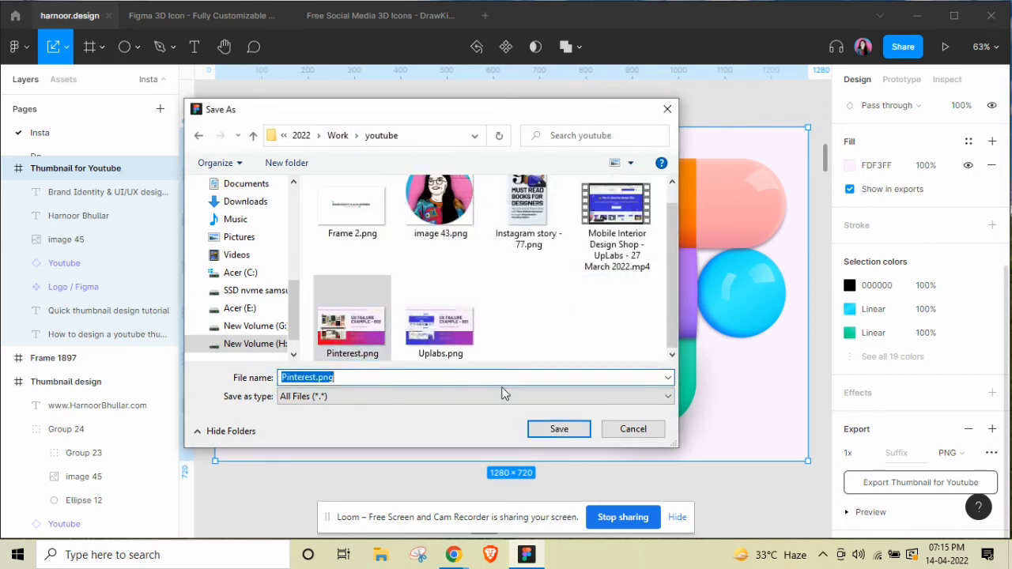
text(Youtube t)
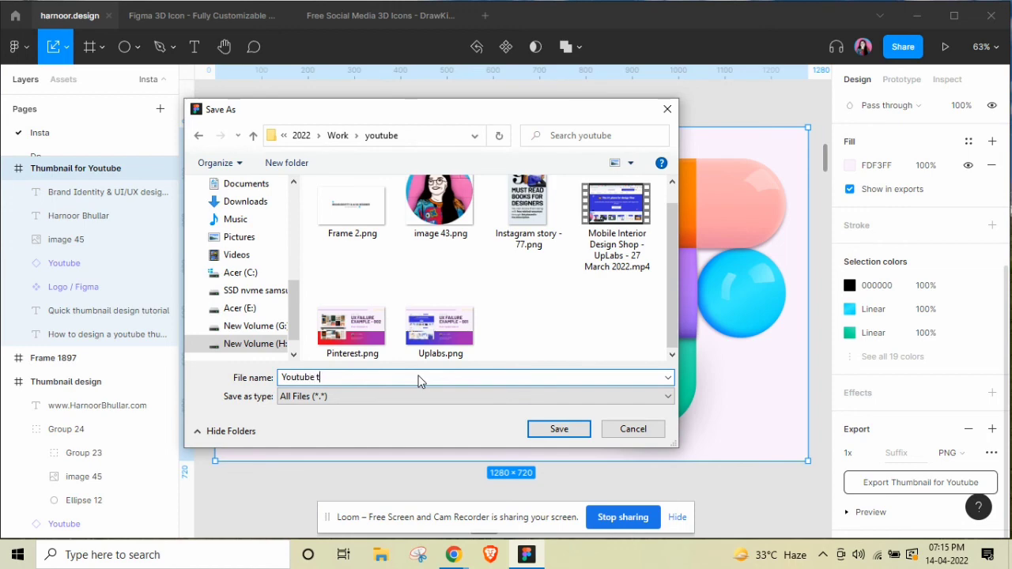
click(558, 429)
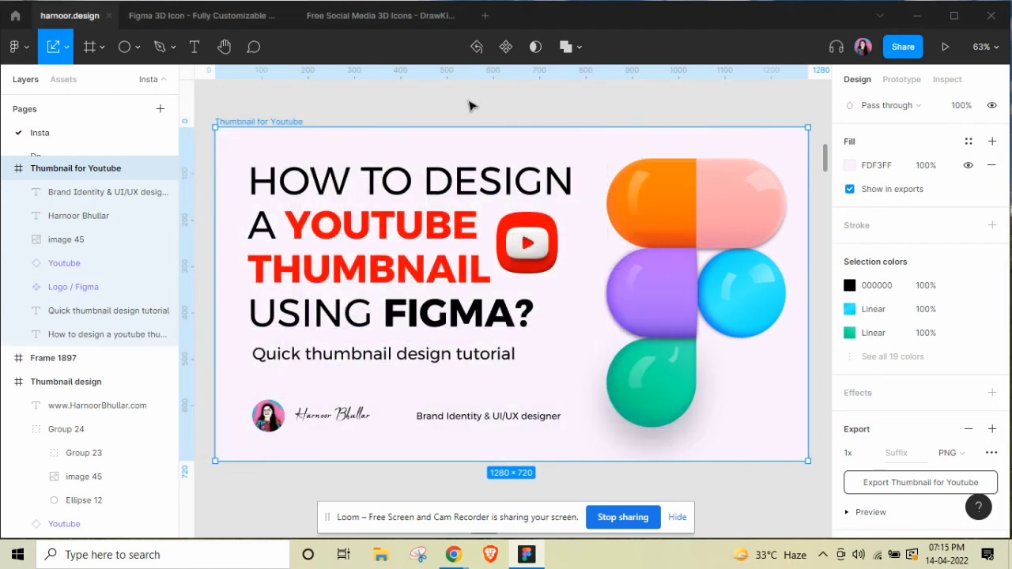